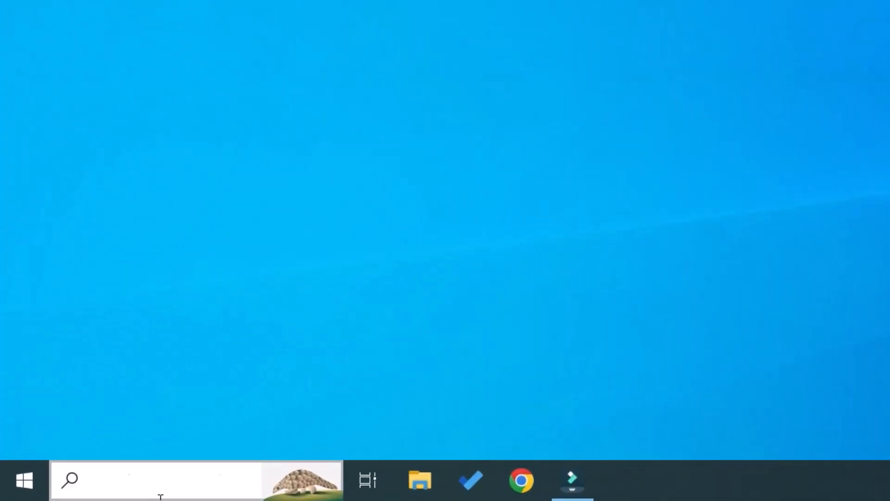
Step: Launch Windows Settings and go to the Privacy section's General page
click(23, 481)
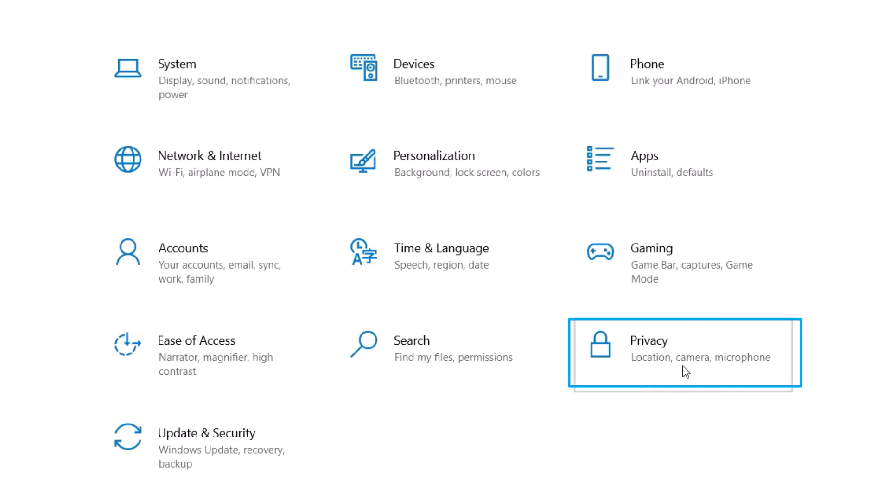
click(684, 351)
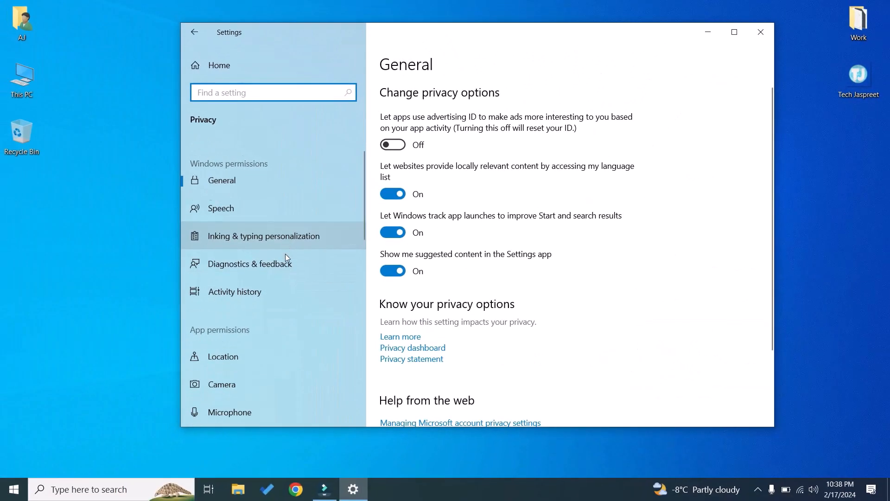
scroll(down, 3)
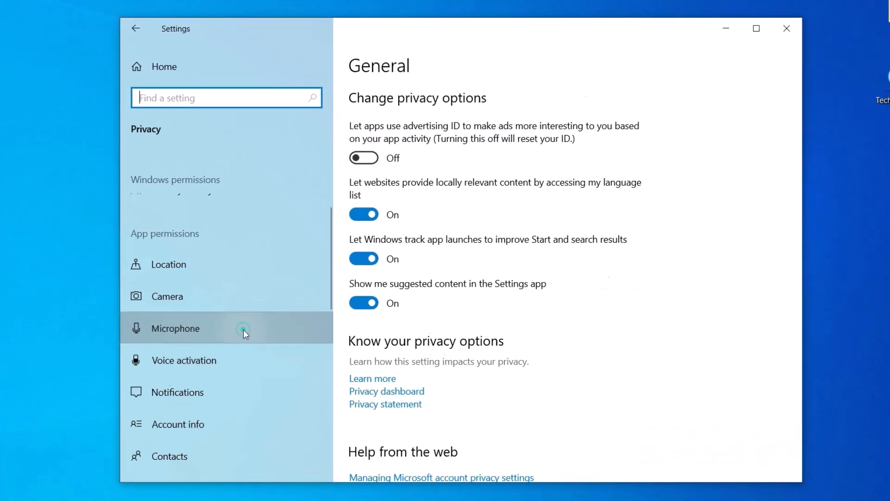
Step: Confirm microphone access is on, toggling Camera's microphone permission off and back on
click(174, 328)
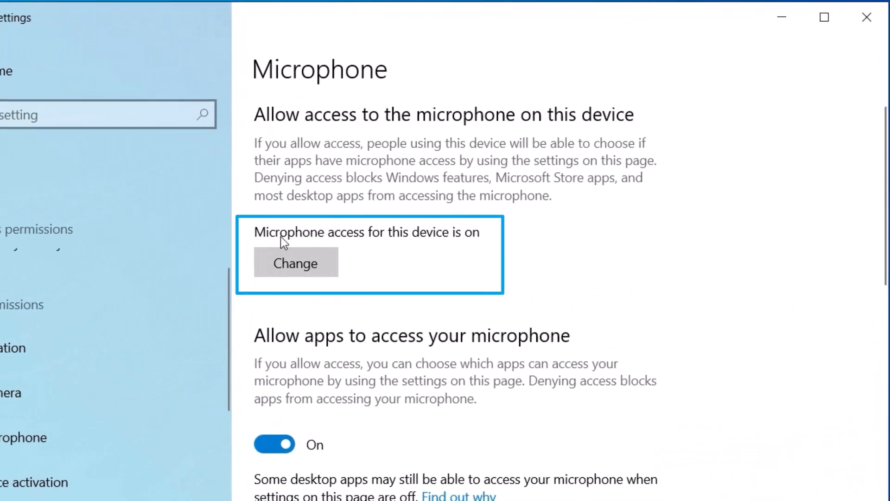
mouse_move(425, 243)
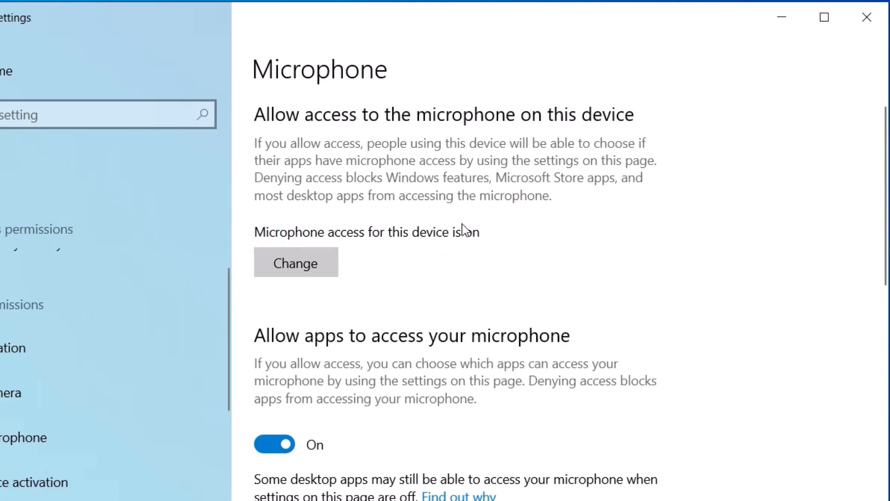
scroll(down, 3)
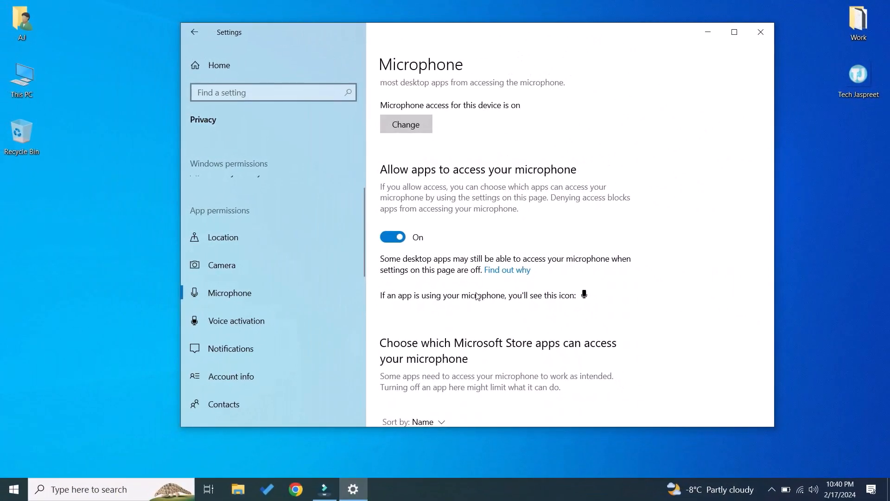
scroll(down, 3)
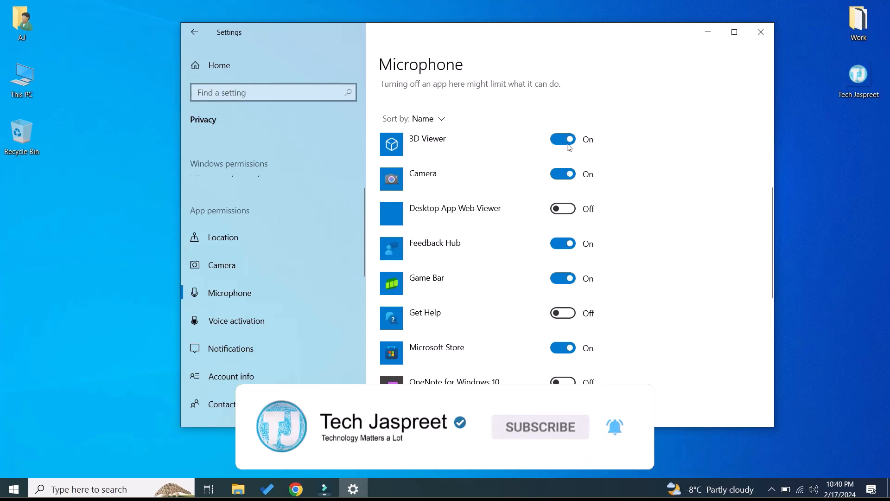
click(563, 174)
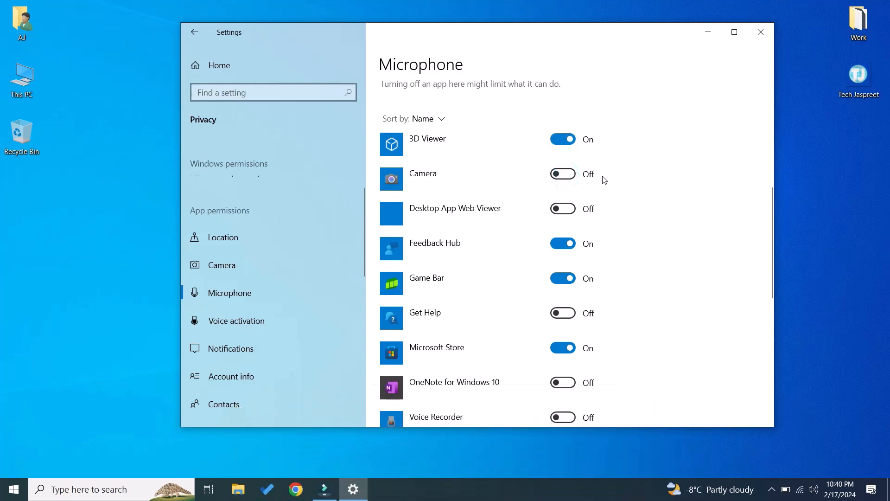
click(563, 174)
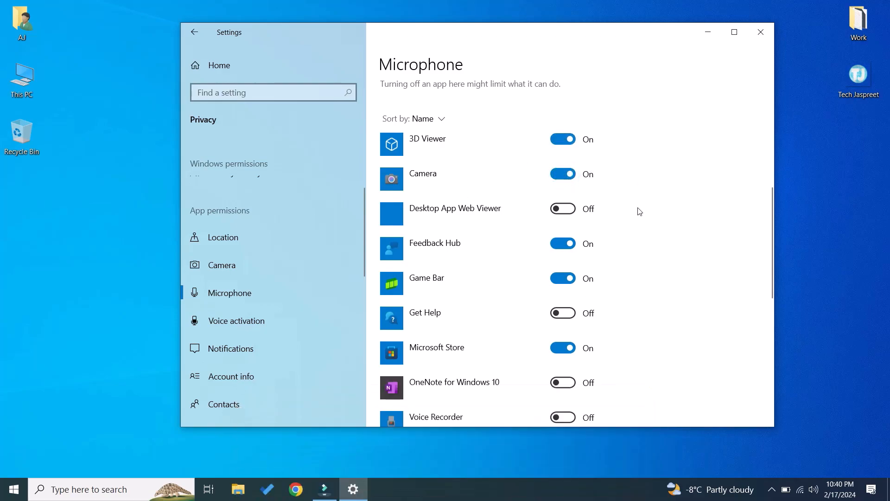
scroll(down, 3)
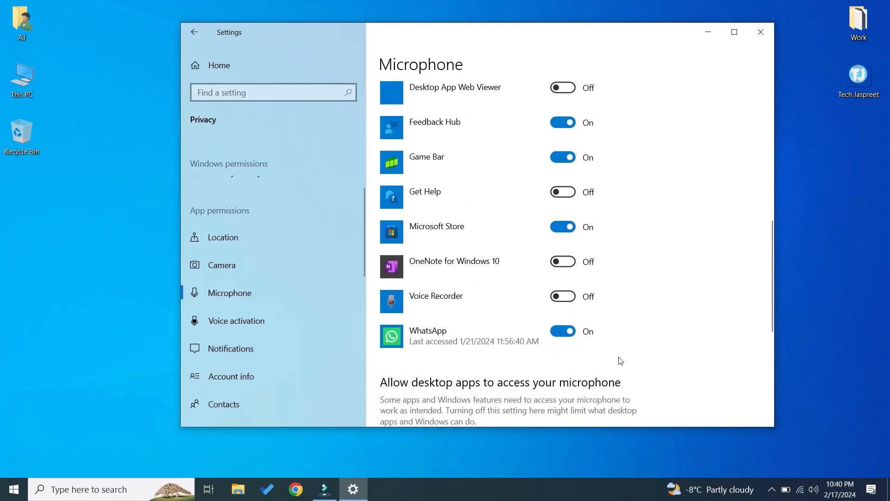
click(562, 261)
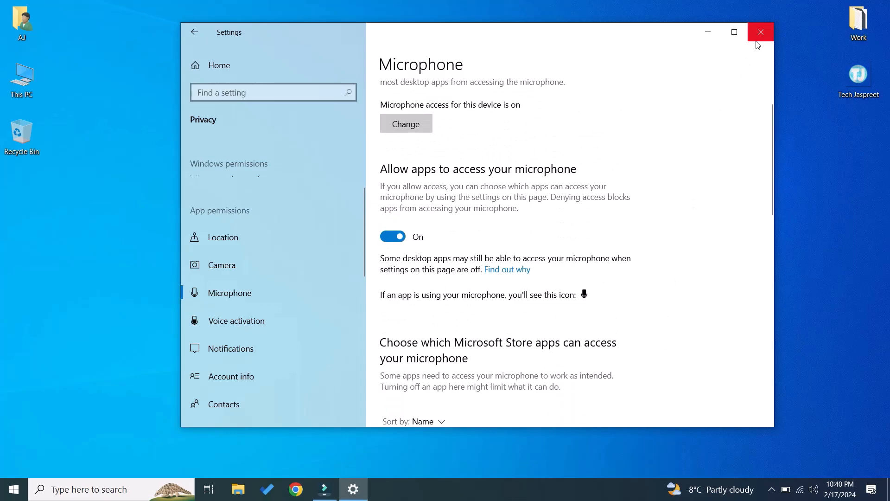
Step: Close Settings and launch Control Panel by searching 'control Panel' from Start
click(760, 32)
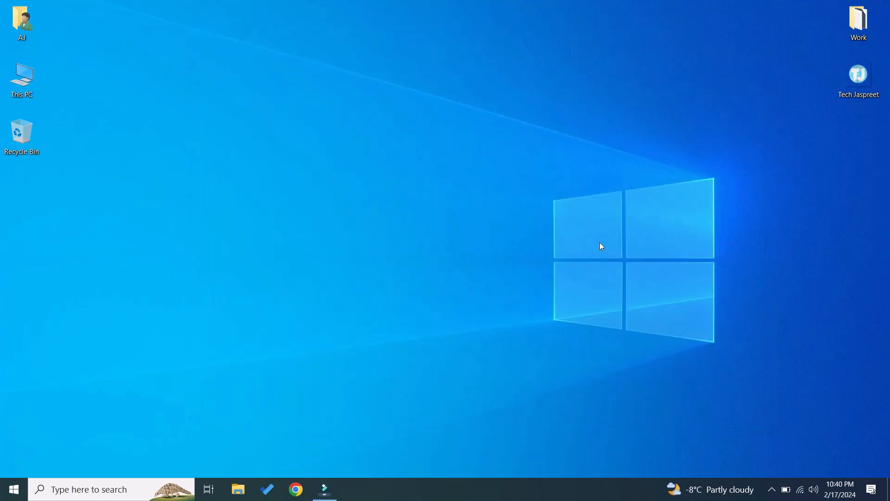
mouse_move(62, 349)
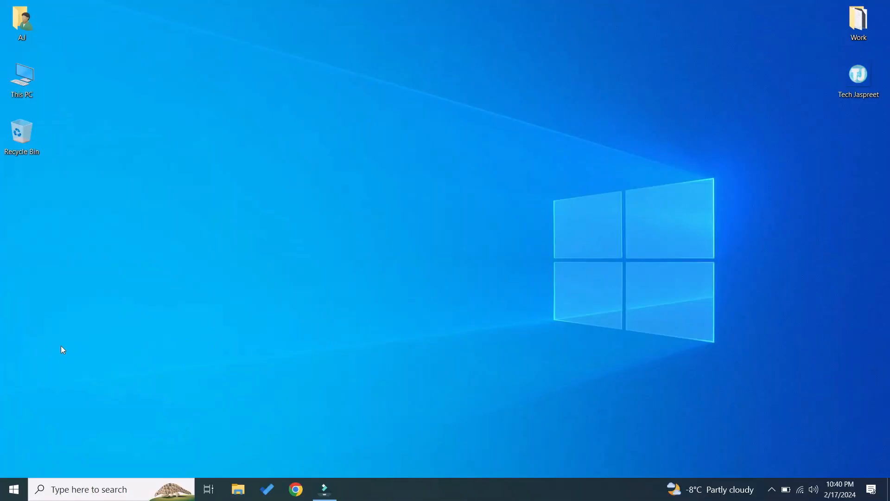
click(14, 489)
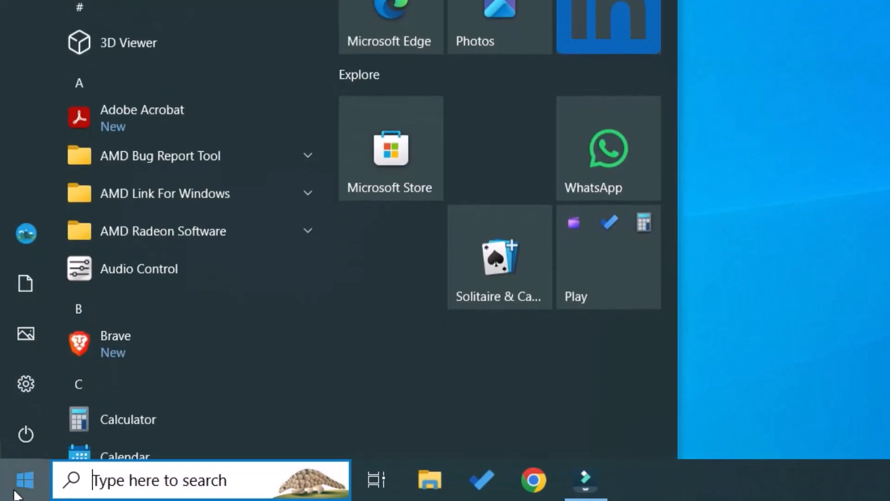
text(control Panel)
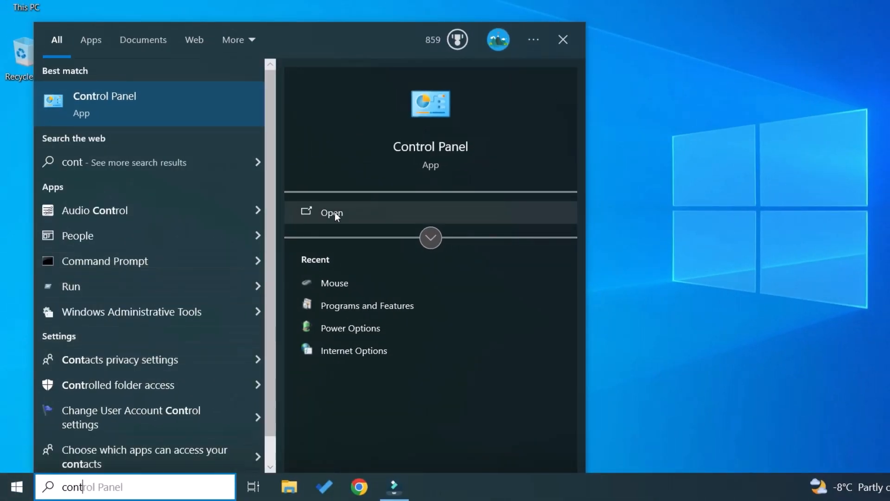
click(332, 213)
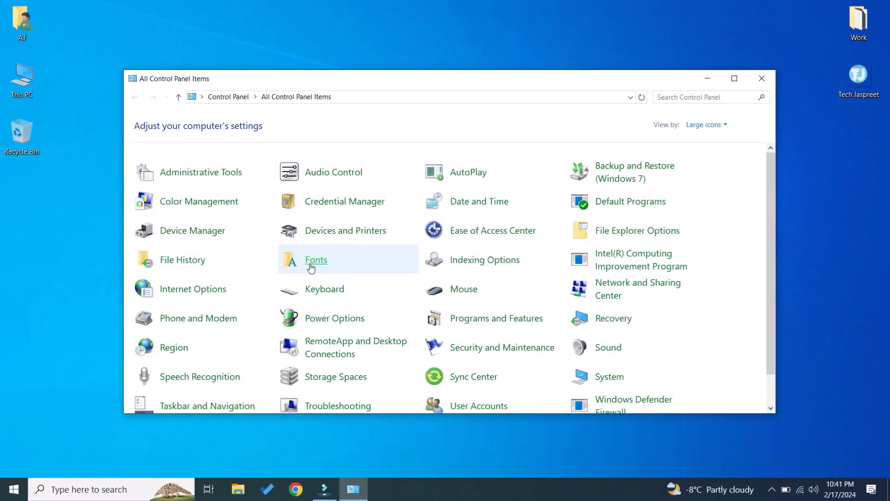
Step: Switch Control Panel's View by setting to Large icons and open Sound
click(703, 124)
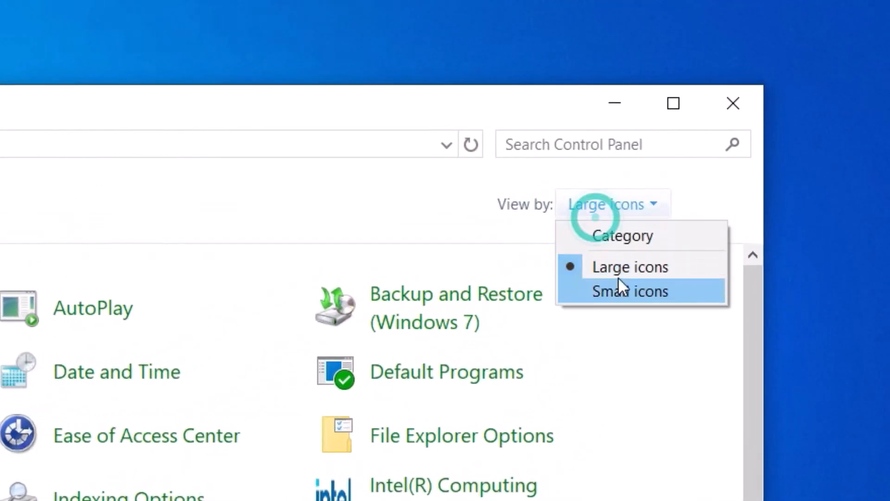
click(622, 235)
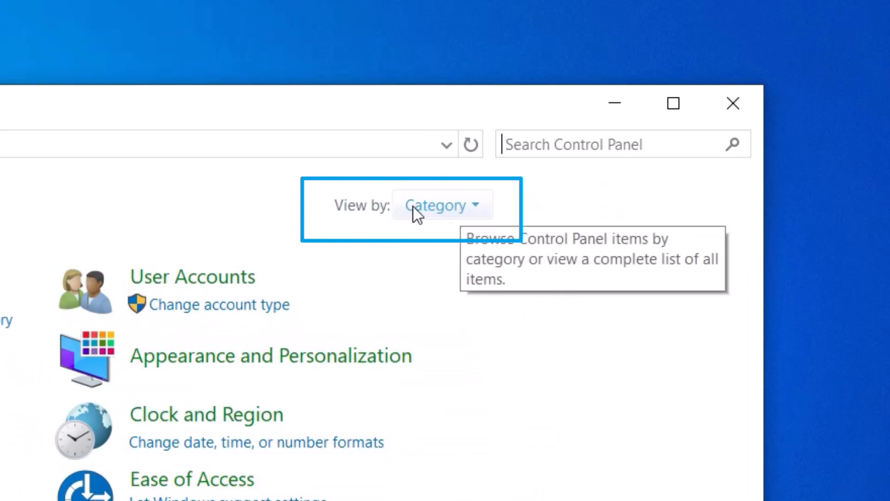
click(442, 205)
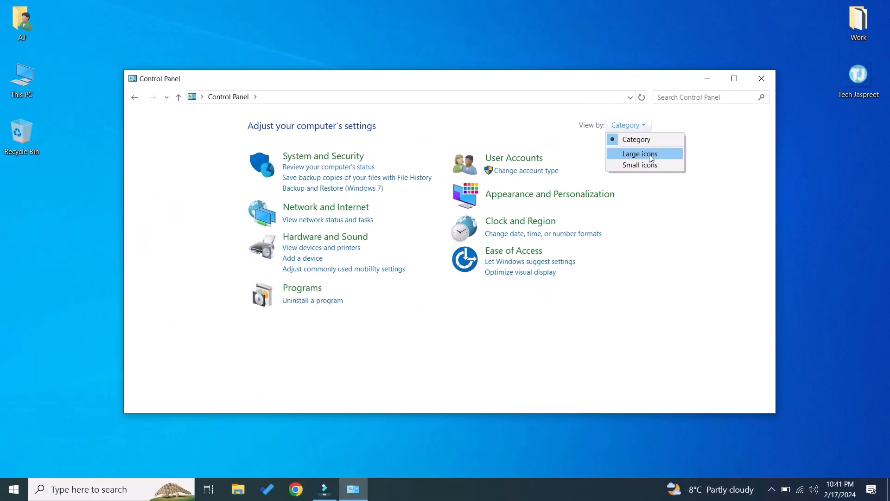
click(640, 153)
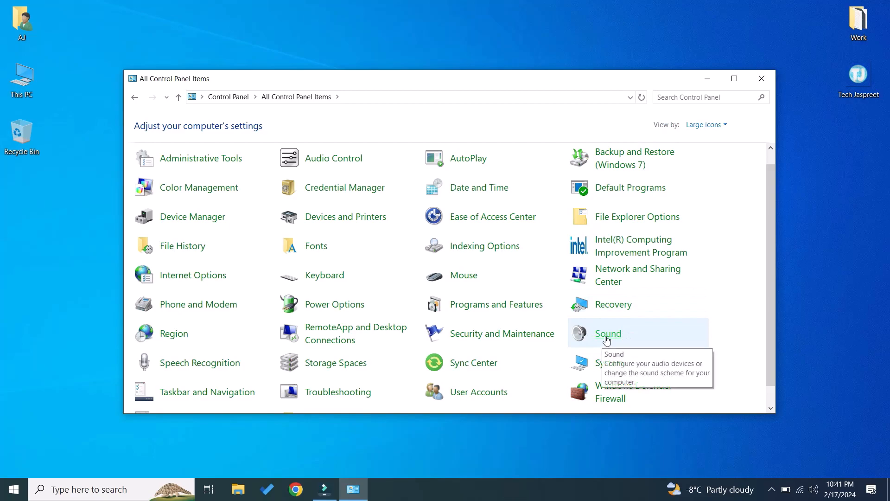
click(608, 333)
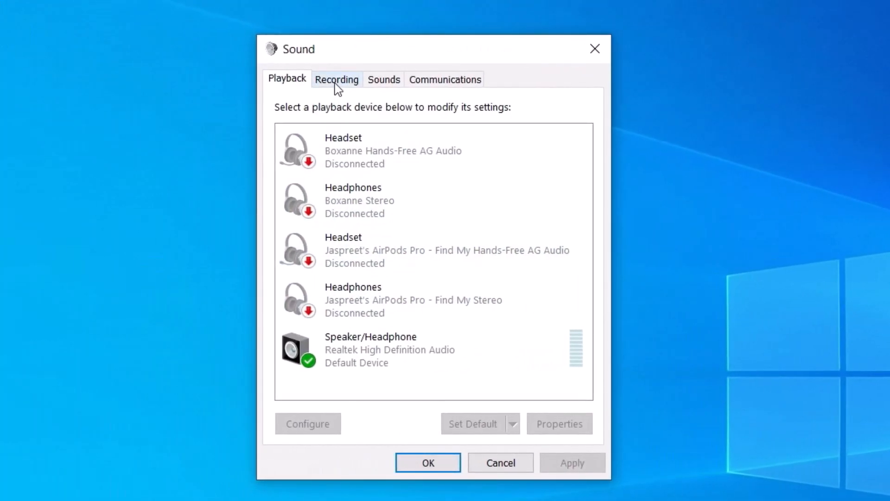
Step: Re-enable the disabled Realtek Microphone on the Recording tab and open its Properties
click(336, 78)
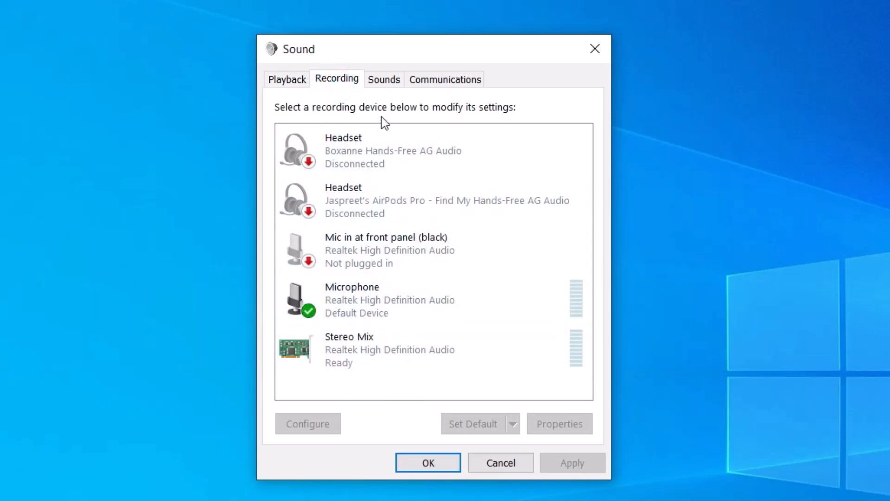
click(397, 349)
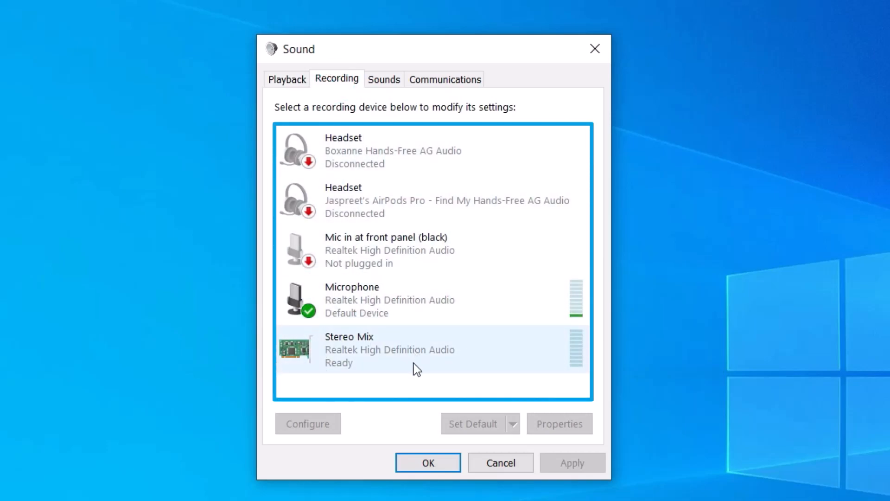
mouse_move(457, 324)
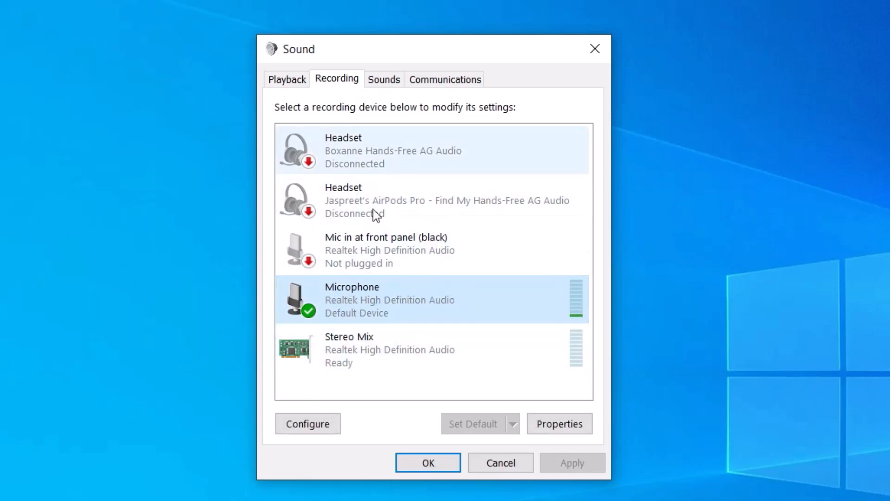
mouse_move(423, 356)
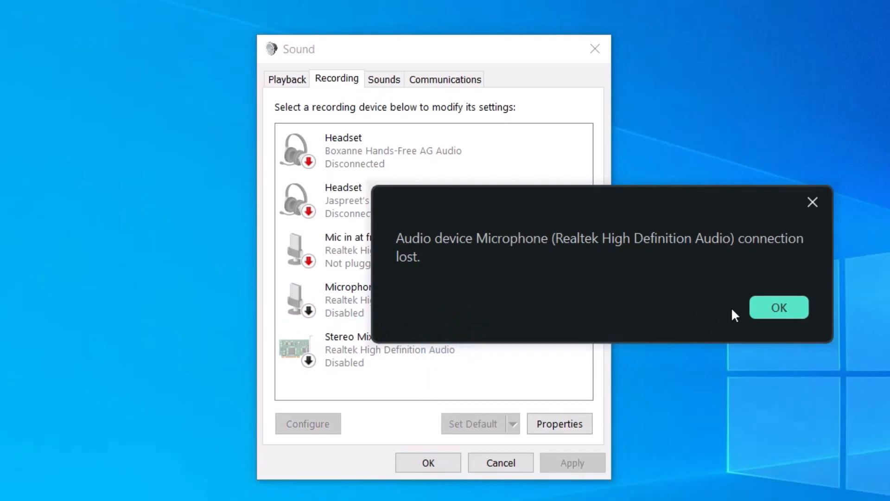
click(778, 306)
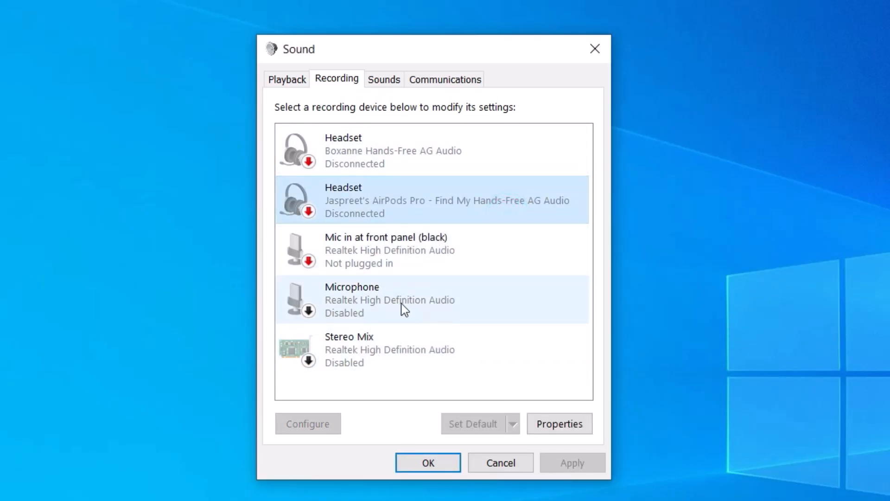
right_click(352, 299)
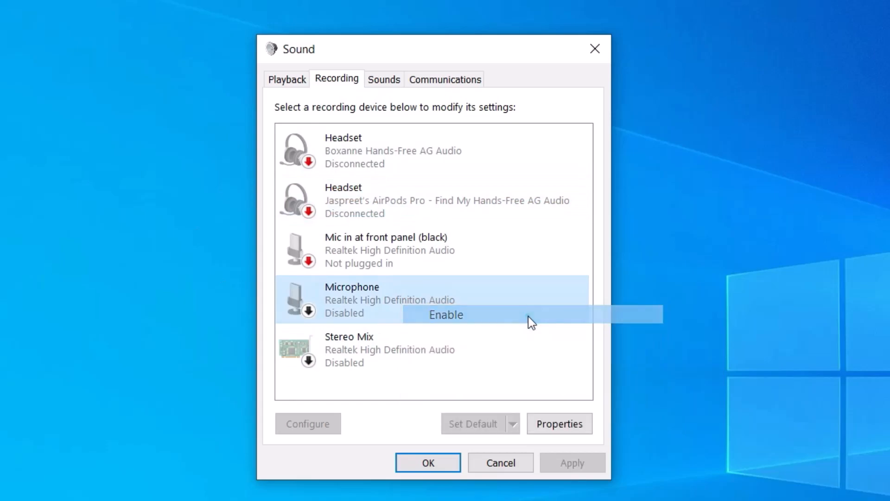
click(445, 314)
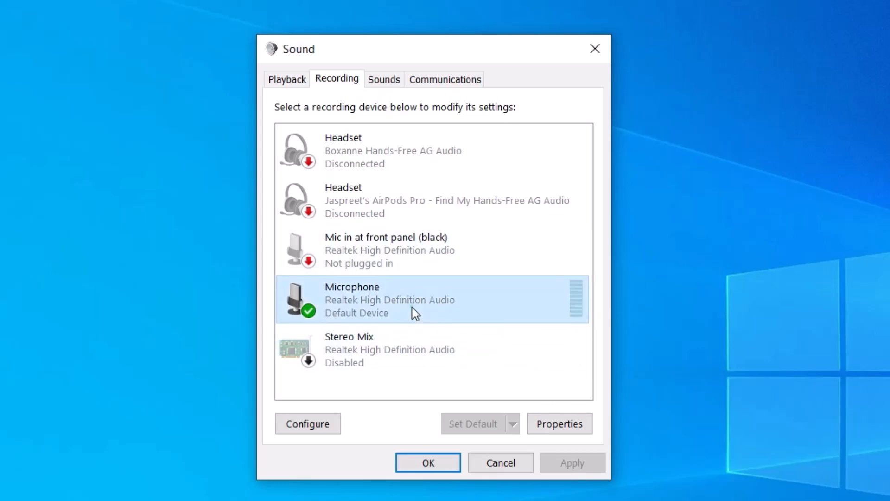
click(560, 423)
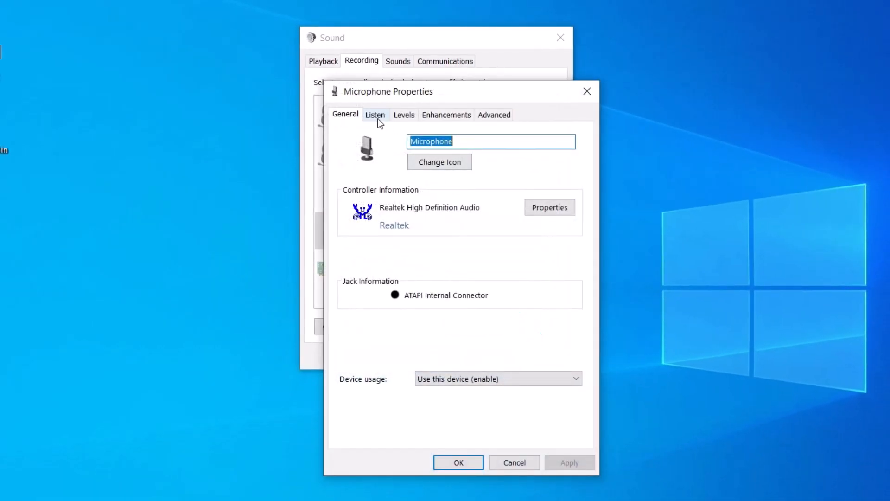
Step: Lower the microphone level from 67 to 57, reviewing the Listen, Enhancements and Advanced tabs
click(375, 114)
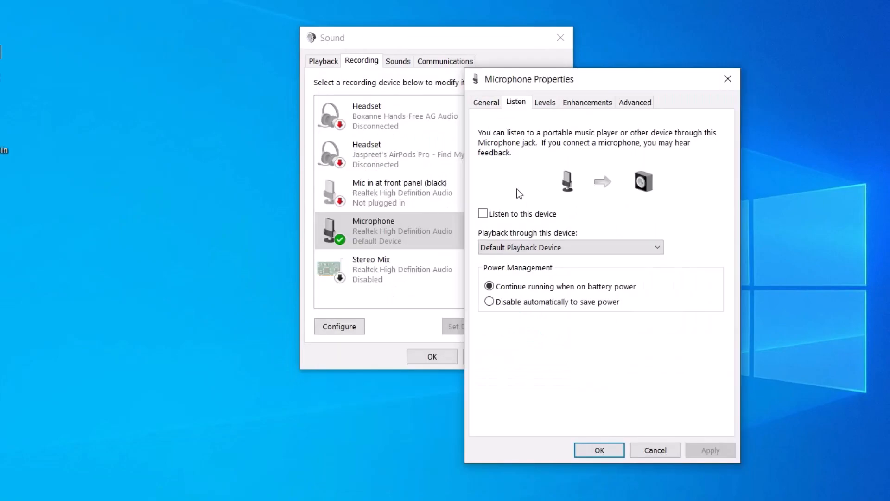
mouse_move(569, 219)
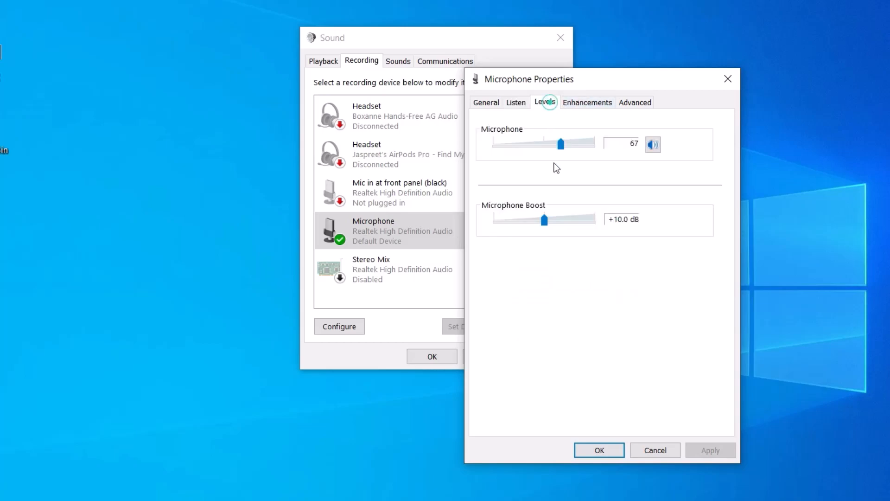
drag(561, 144, 549, 144)
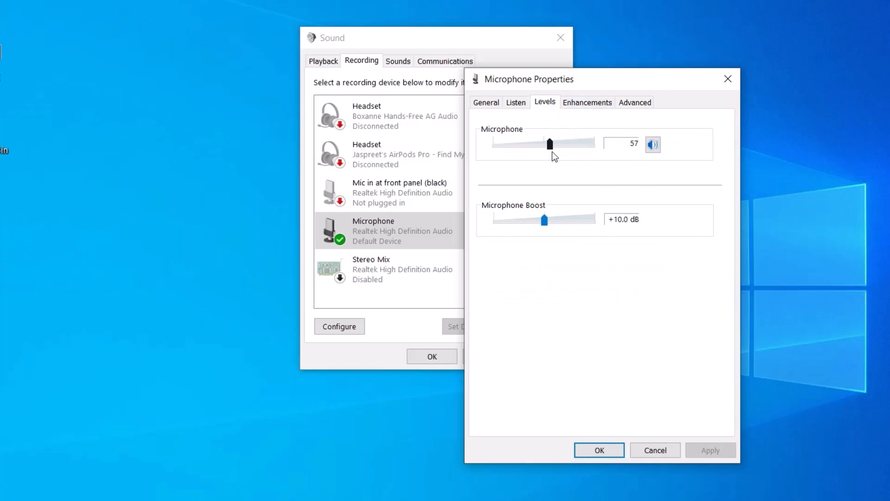
click(587, 102)
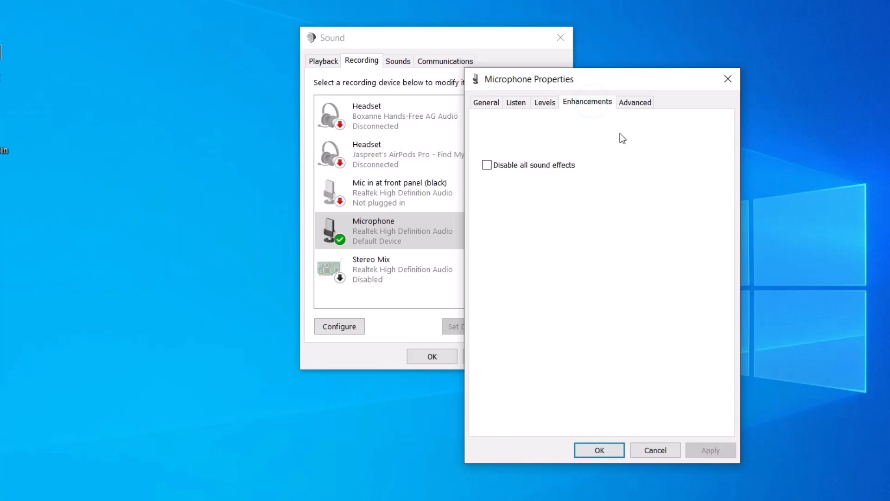
click(634, 102)
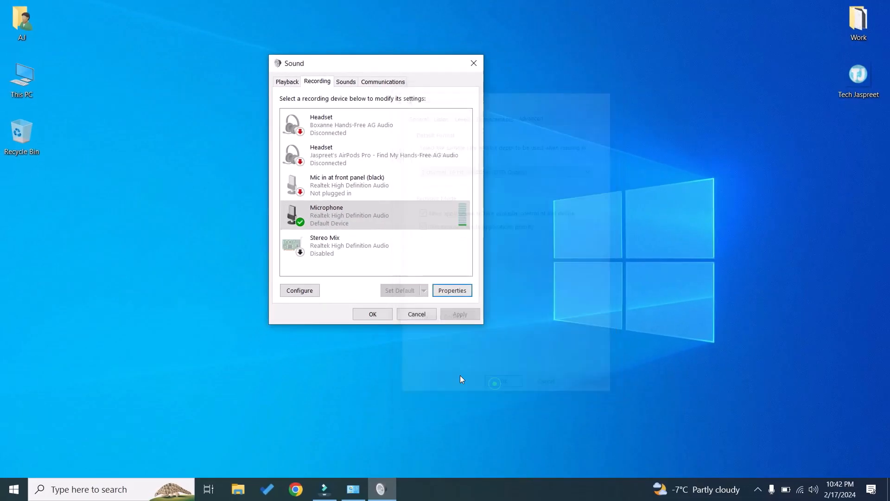
Step: Confirm the Sound dialog with OK, leaving the desktop clear
click(372, 313)
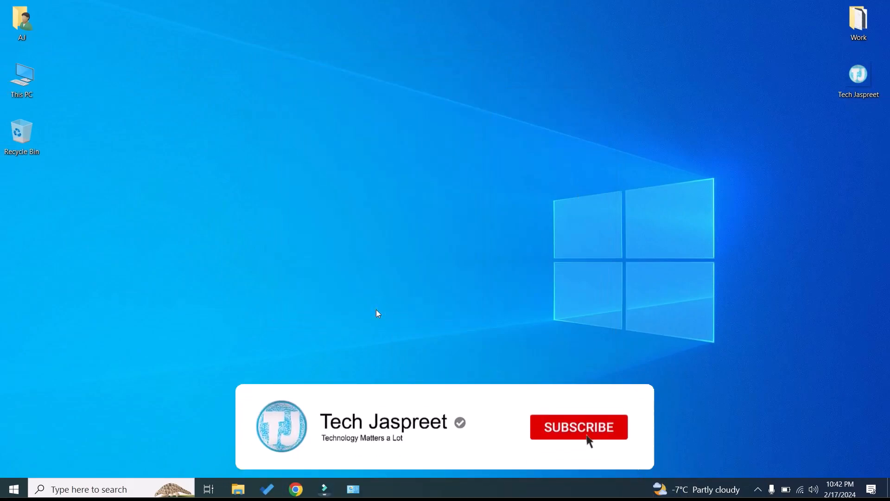
click(578, 426)
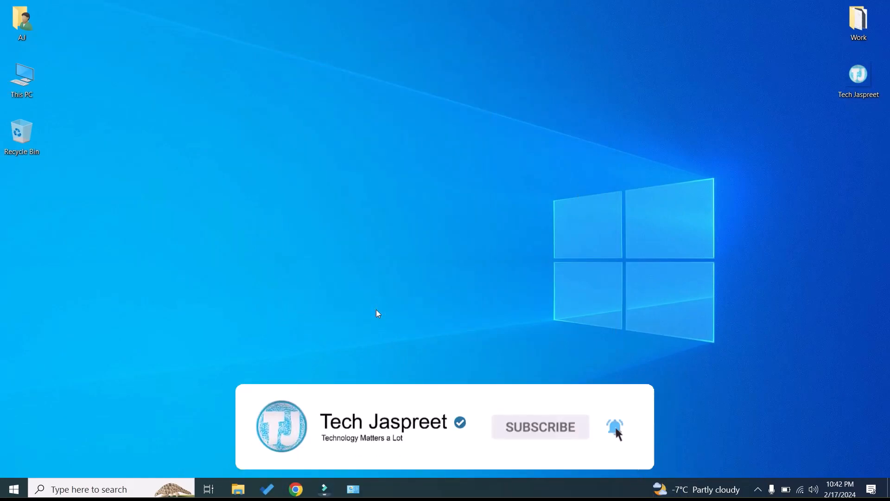